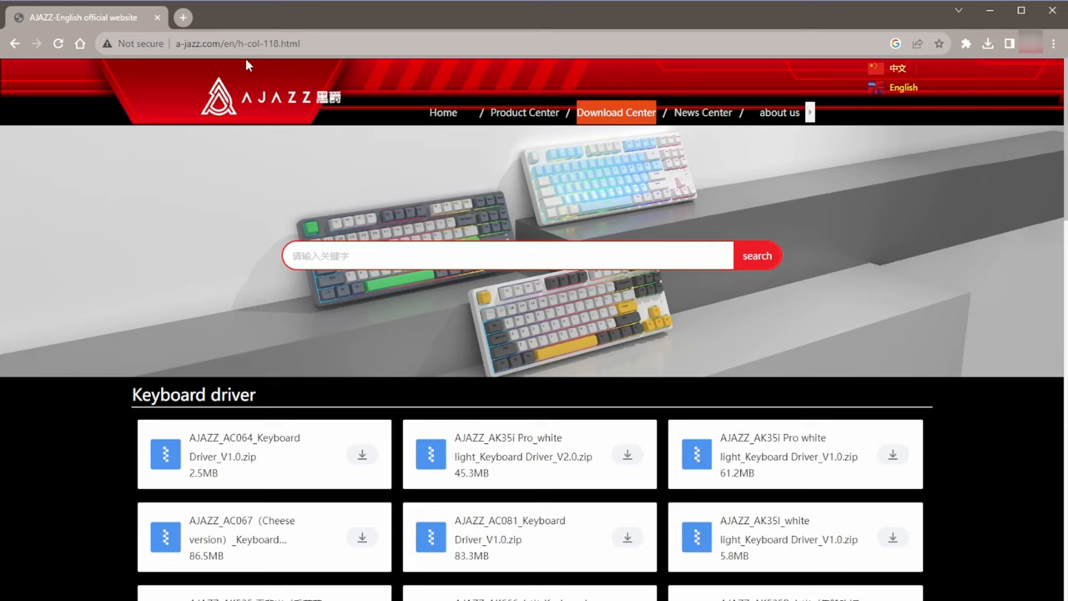
mouse_move(608, 143)
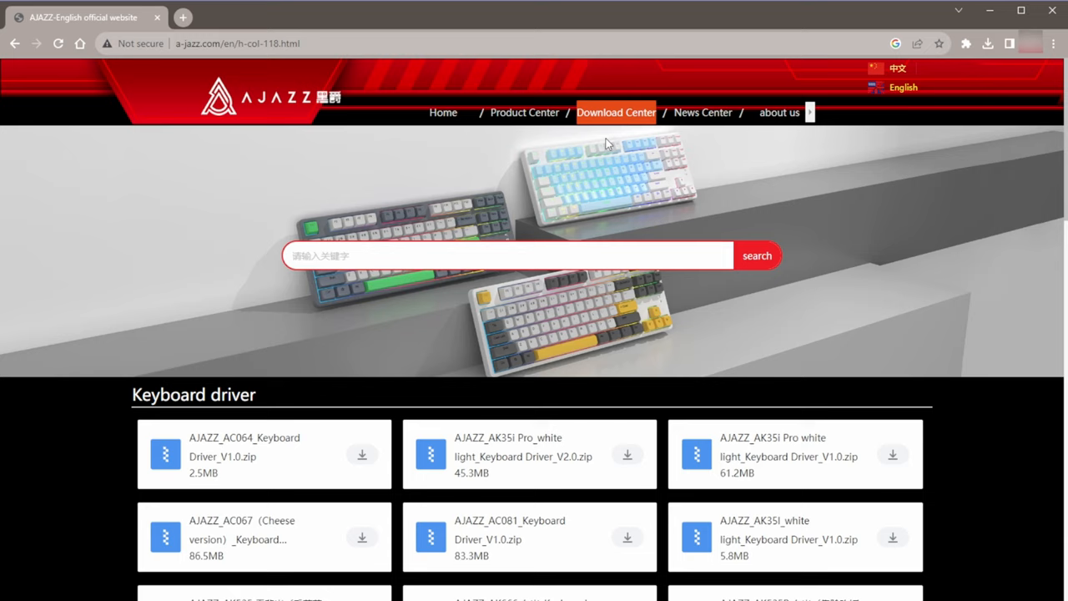
Step: Search the AJAZZ site for 'ak820 pro', then retry with the shorter query 'ak820'
text(ak820 pro)
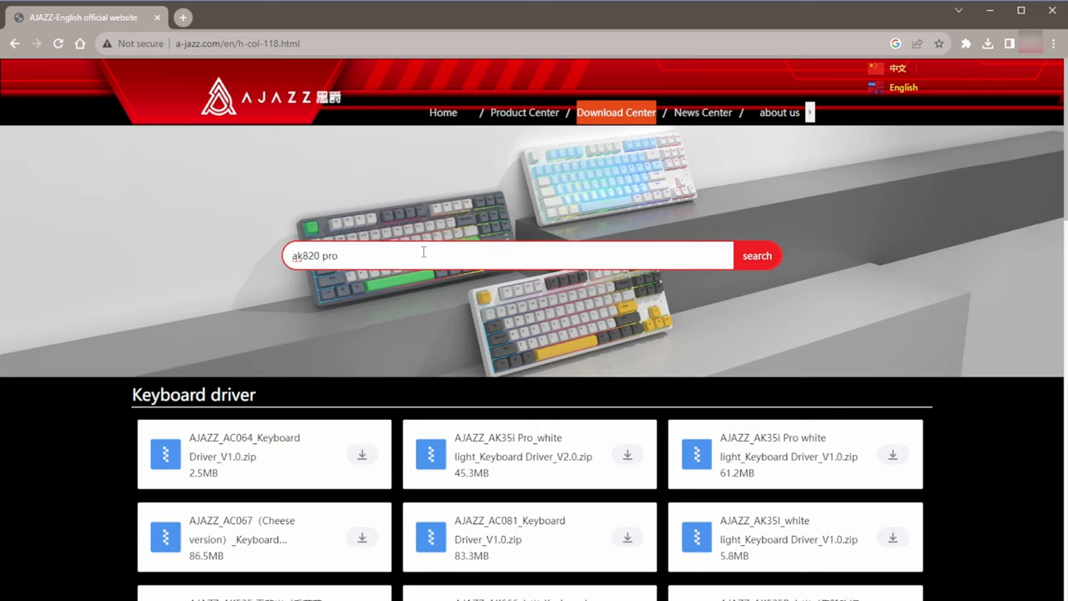
click(756, 256)
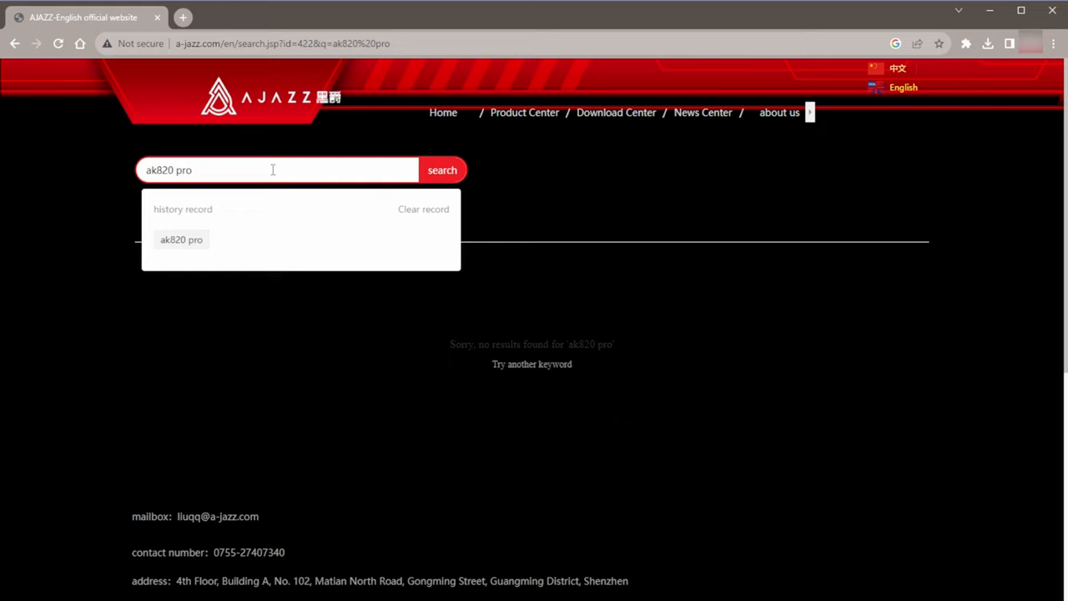
click(443, 170)
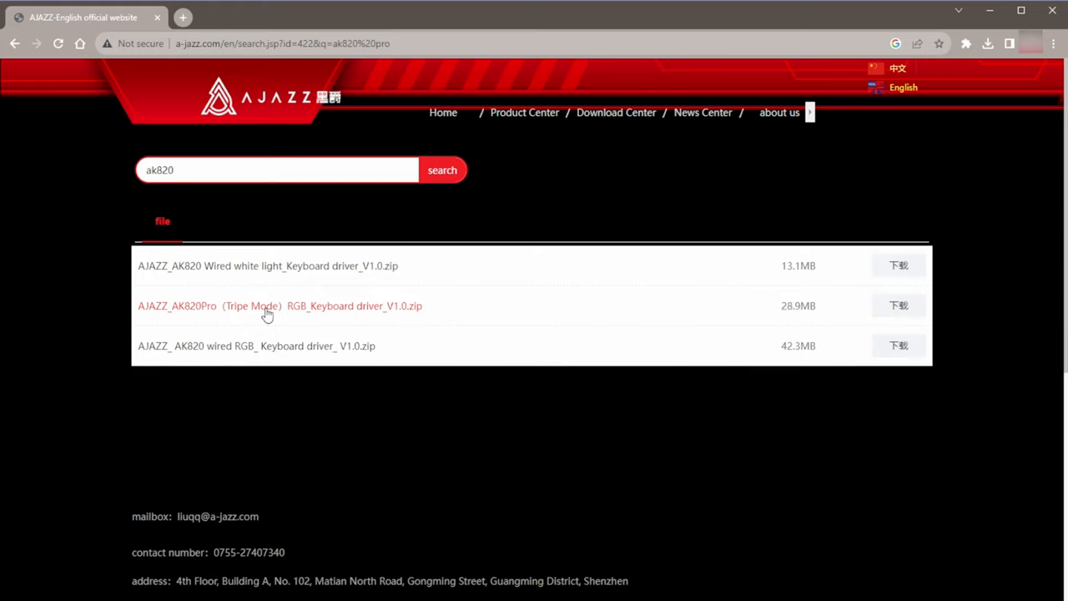
mouse_move(288, 315)
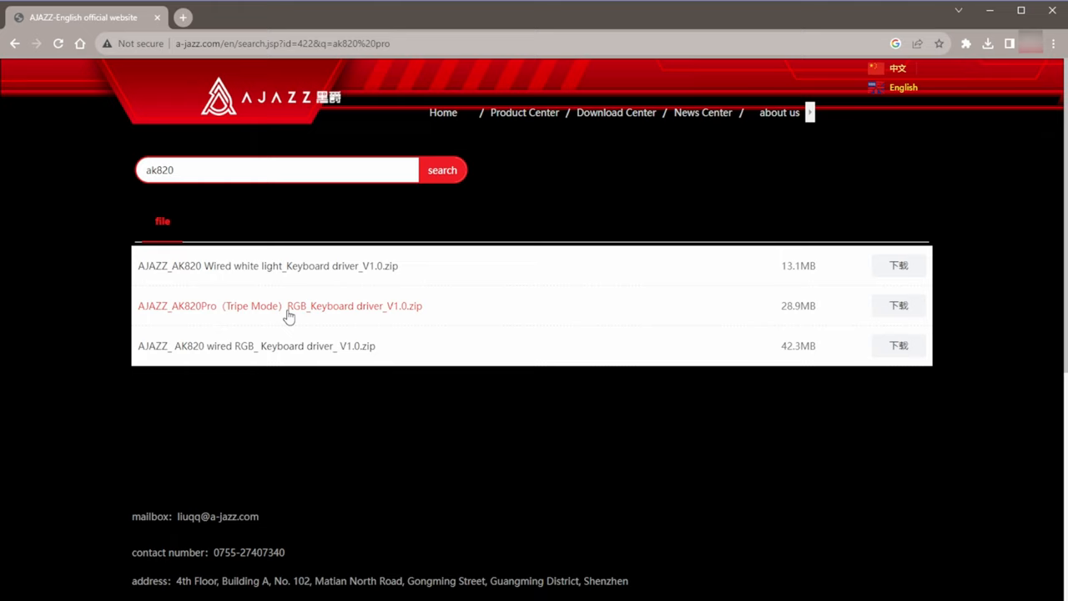
mouse_move(468, 352)
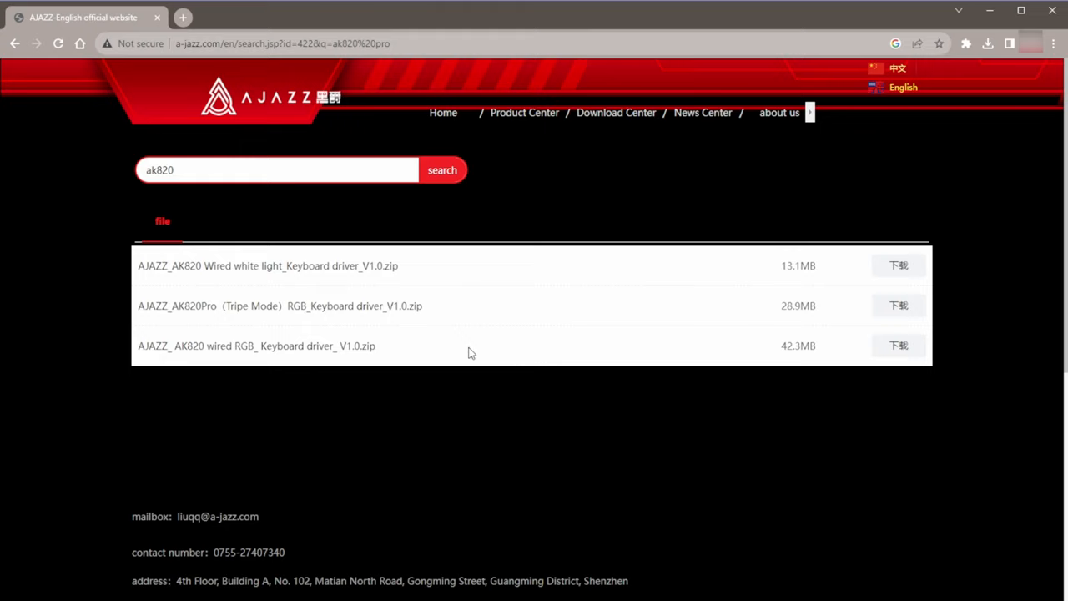
mouse_move(898, 305)
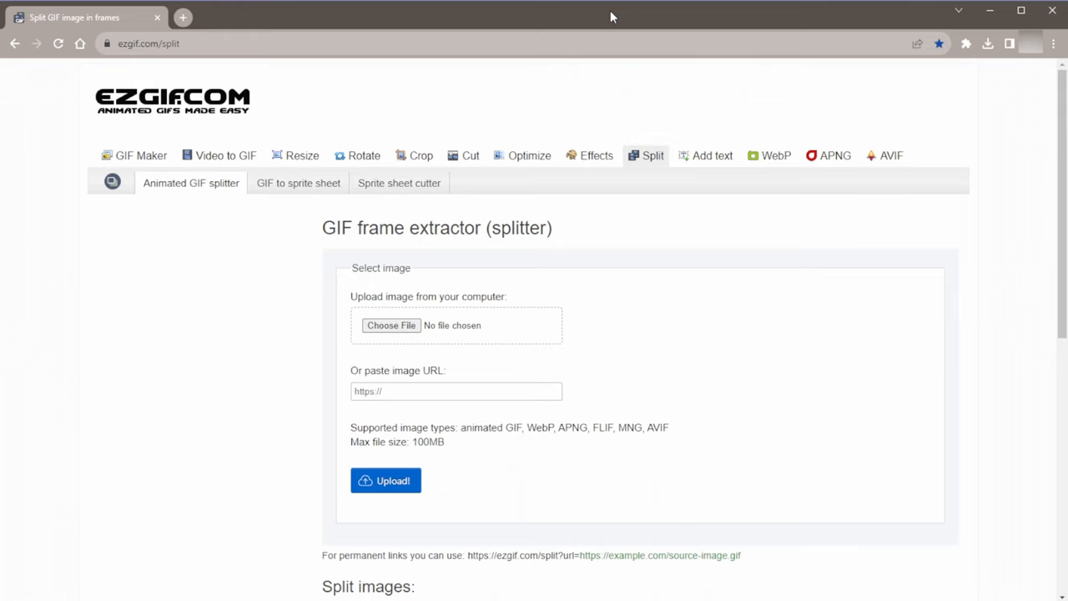
mouse_move(103, 147)
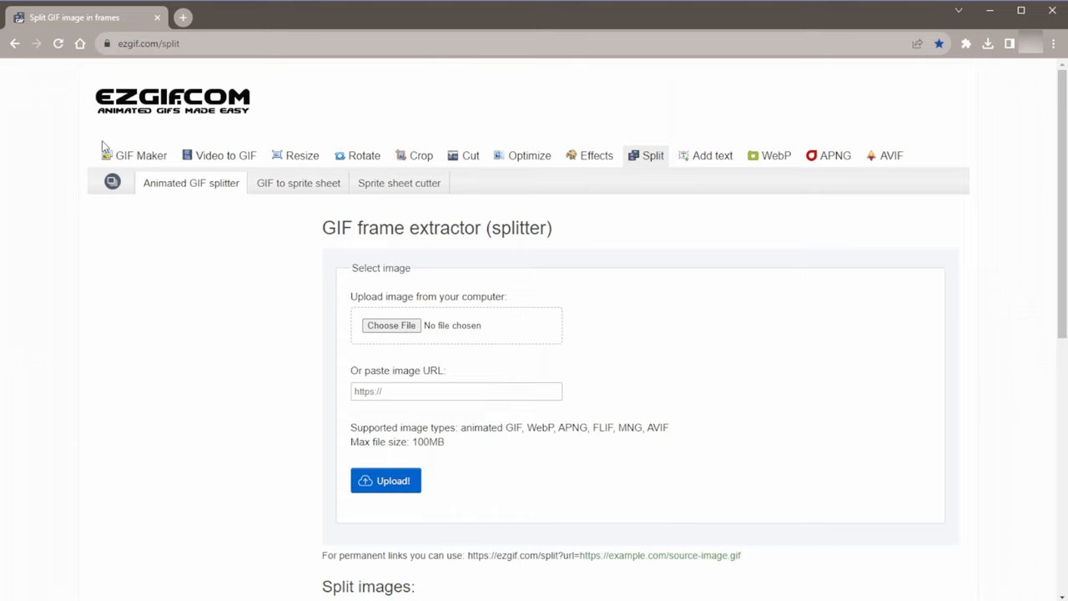
mouse_move(259, 276)
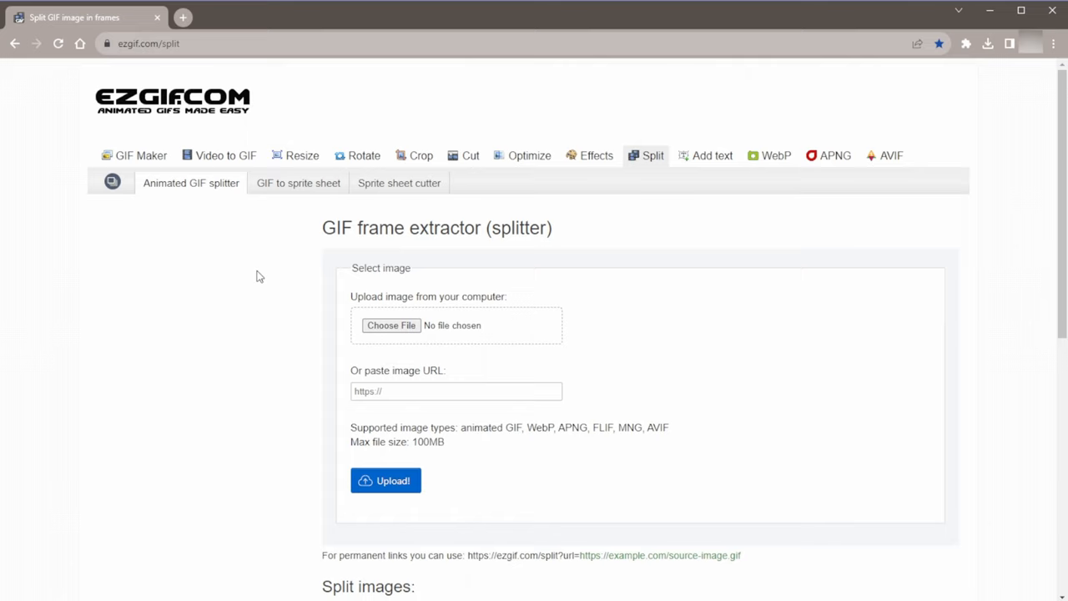
mouse_move(588, 210)
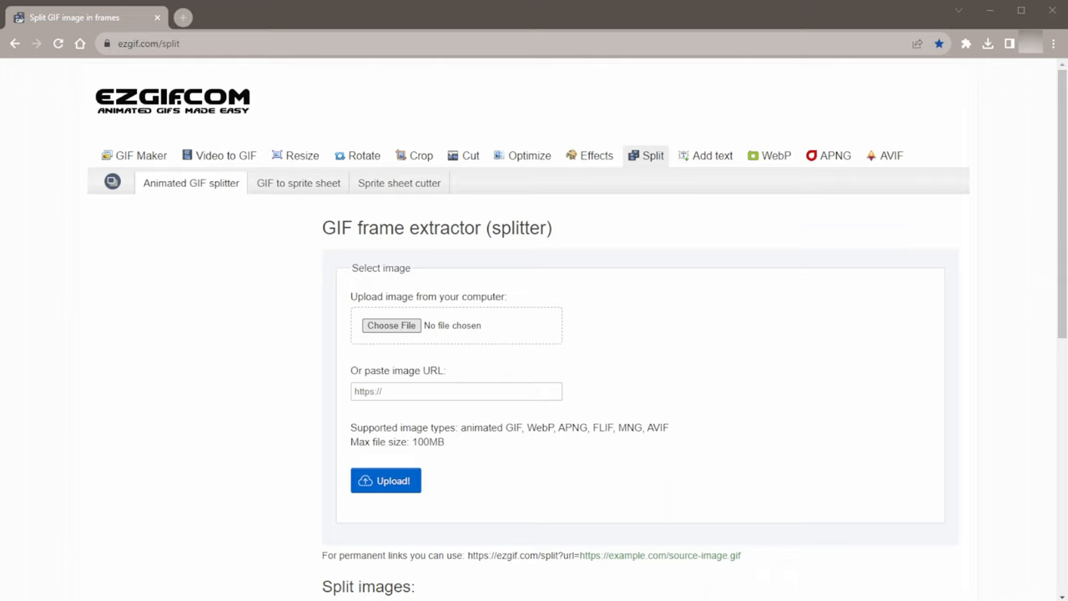
Step: Choose homer GIF.gif and upload it to ezgif's frame splitter
click(391, 325)
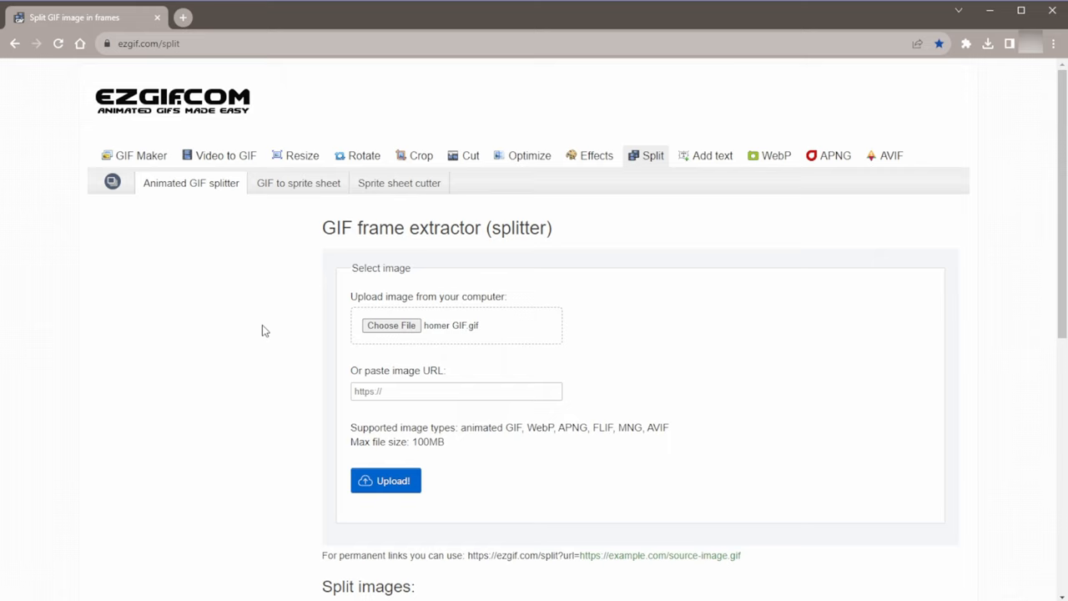
scroll(down, 3)
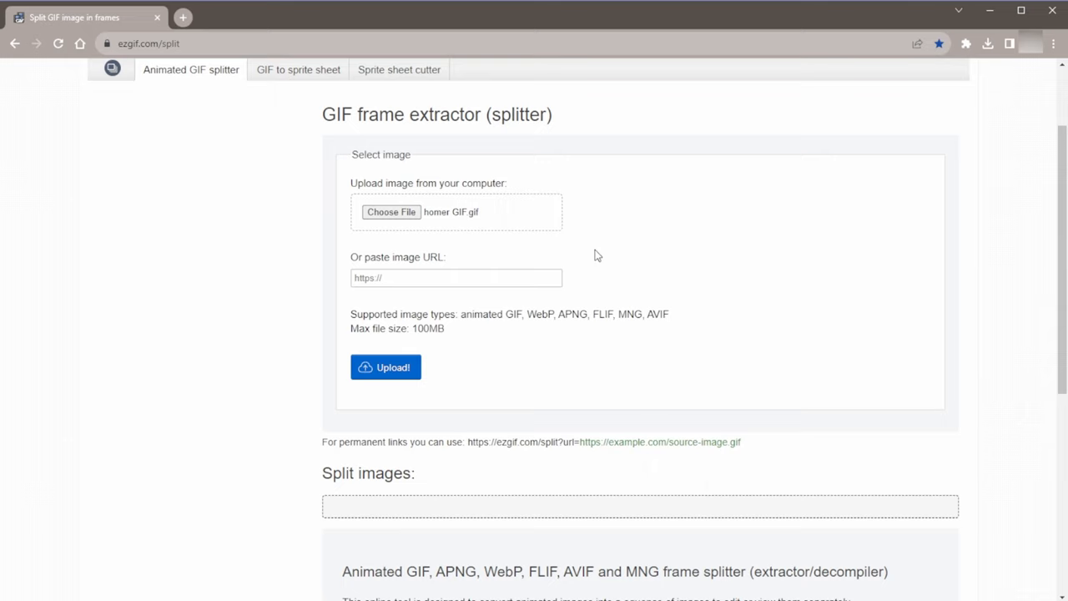
mouse_move(524, 300)
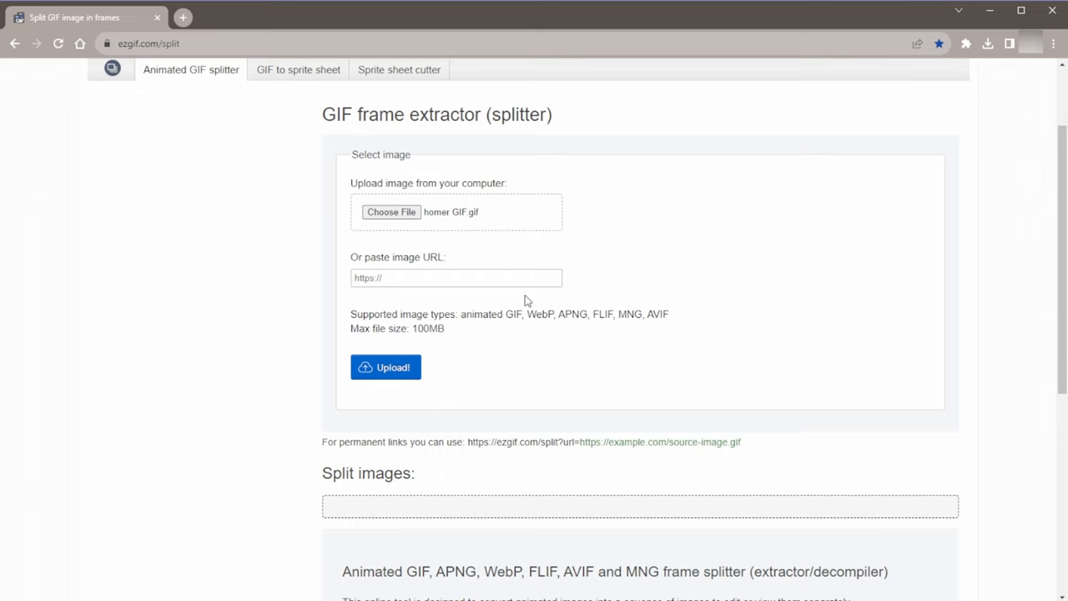
click(385, 367)
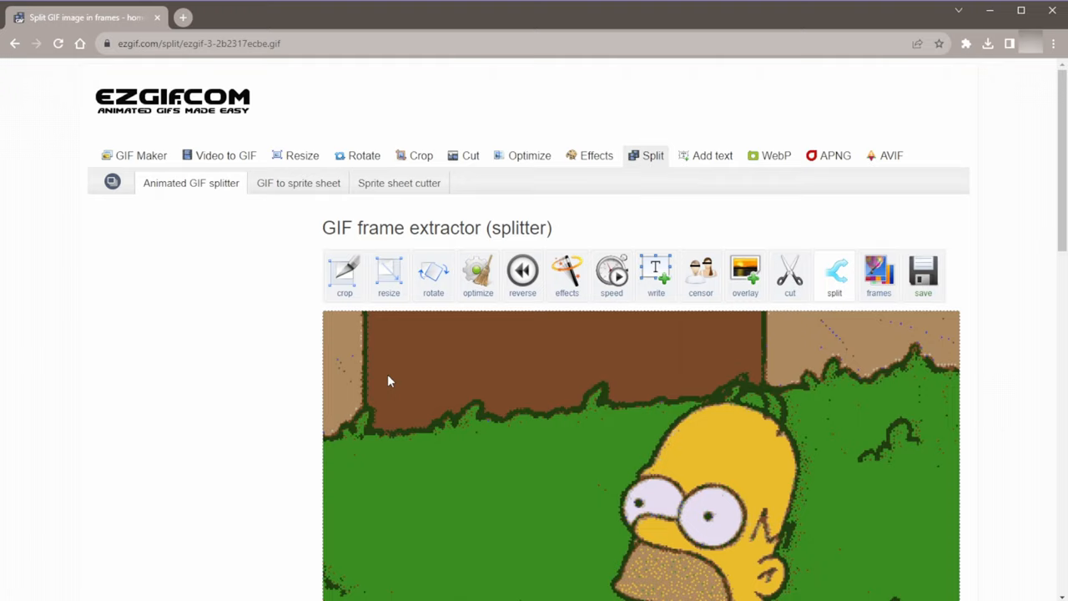
Step: Scroll down past the cropped 1044×1076, 29-frame GIF to its result details and toolbar
scroll(down, 3)
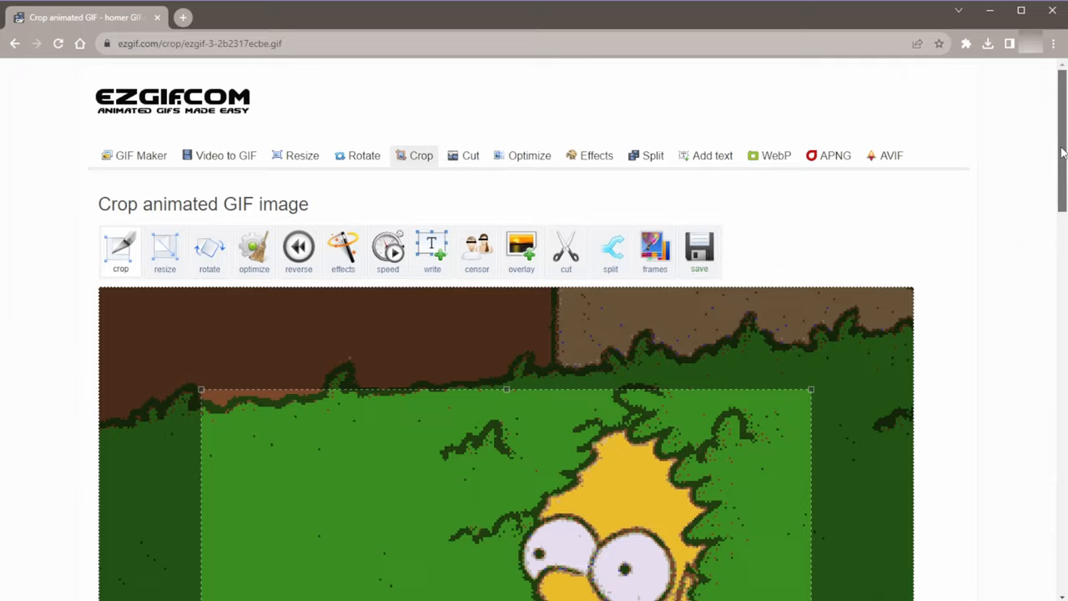
scroll(down, 3)
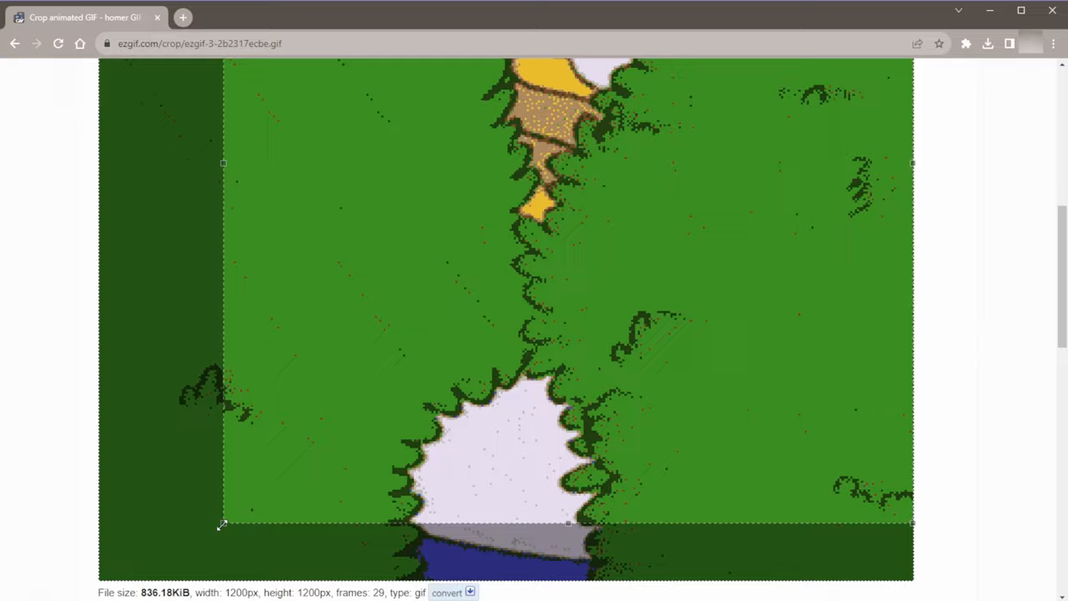
scroll(down, 3)
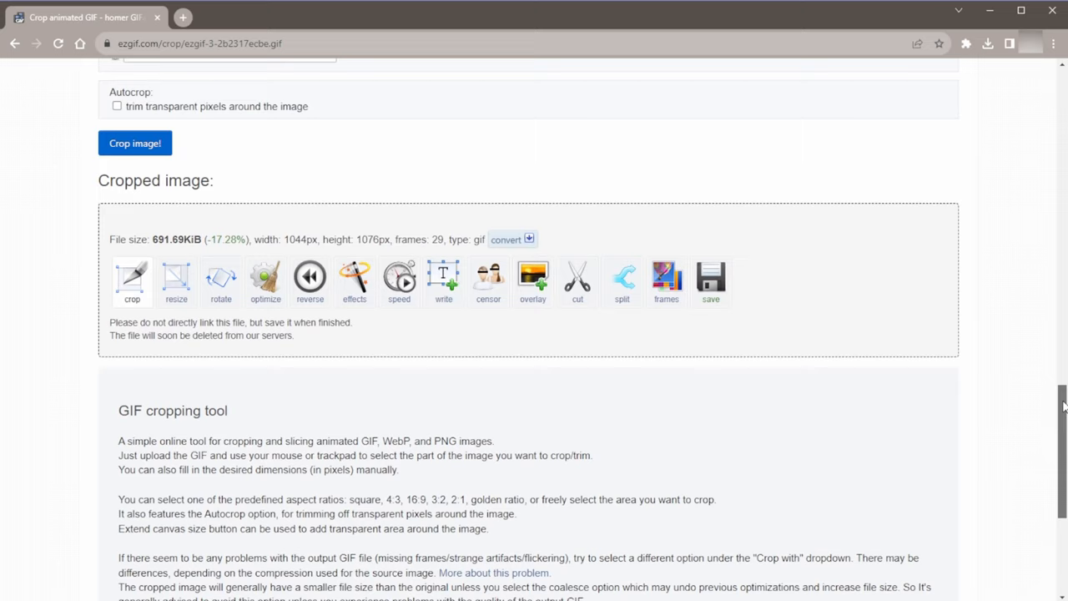
scroll(down, 3)
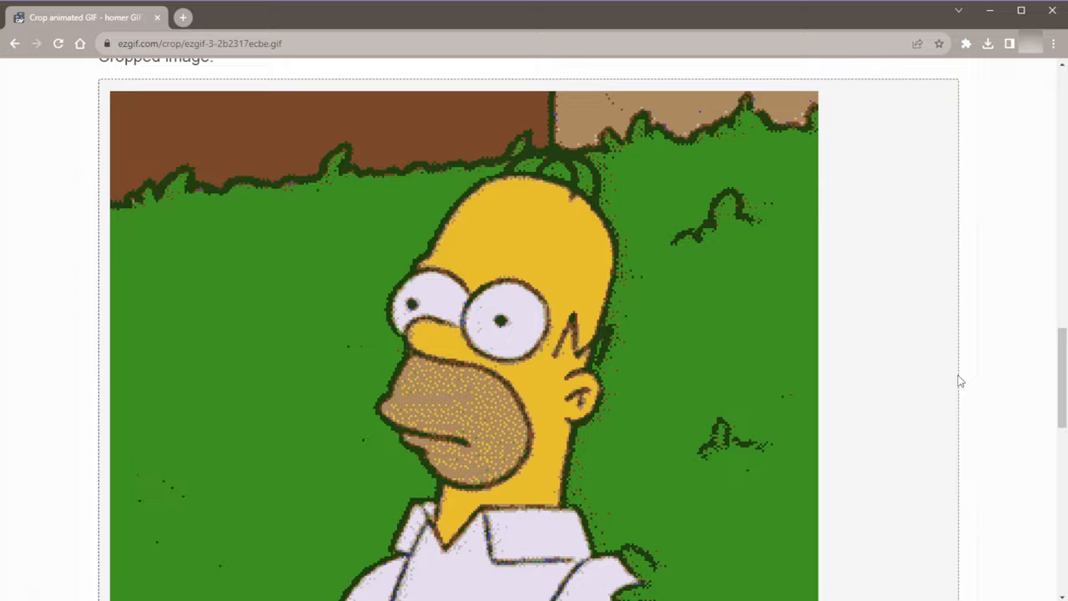
scroll(down, 3)
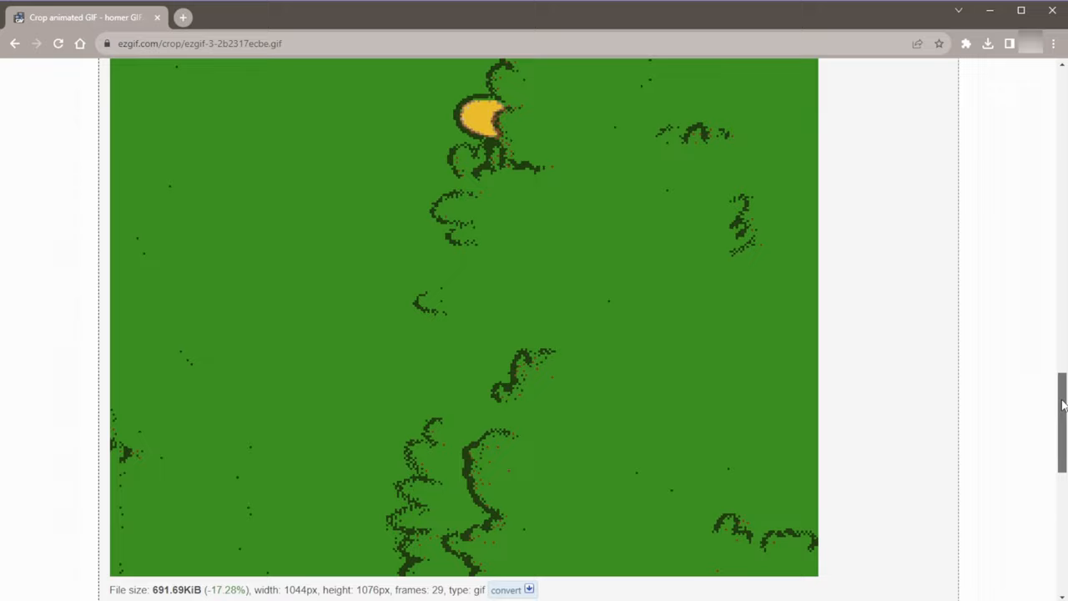
scroll(down, 3)
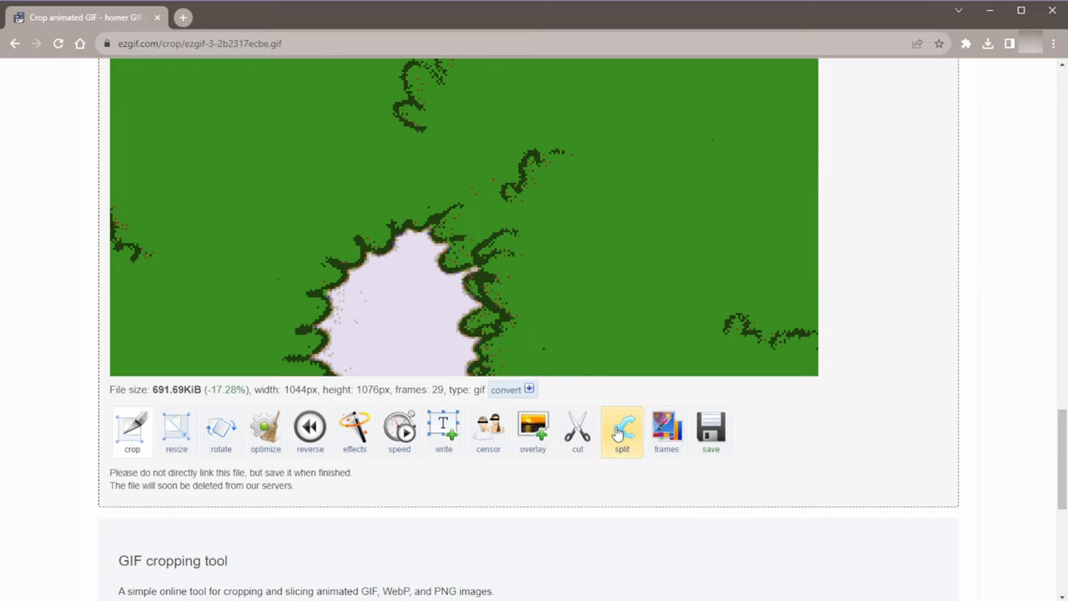
Step: Split the cropped Homer GIF into frames and download them as a ZIP
click(622, 427)
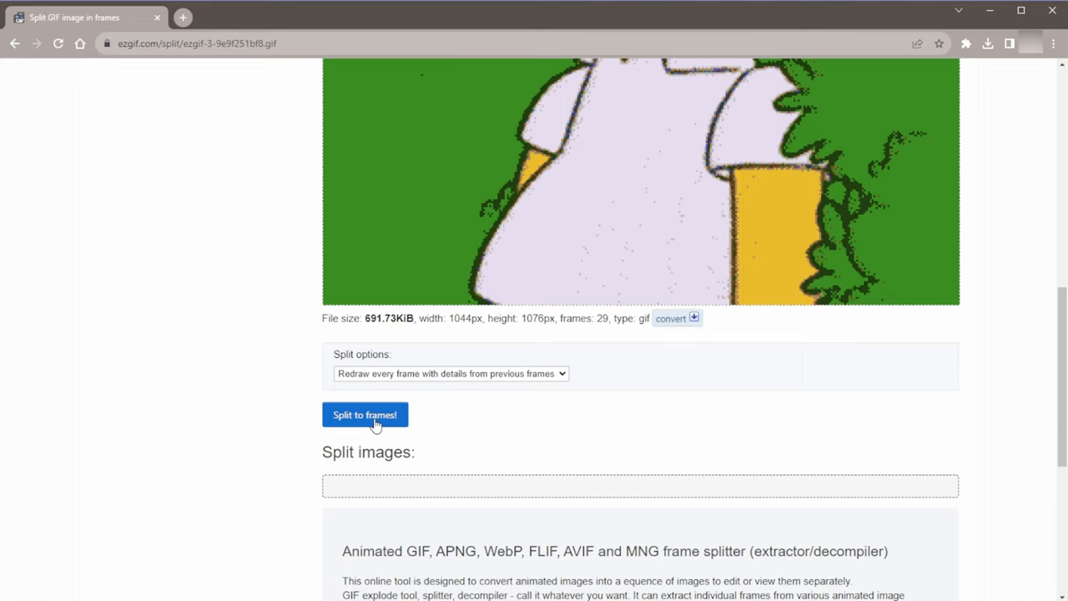
click(365, 415)
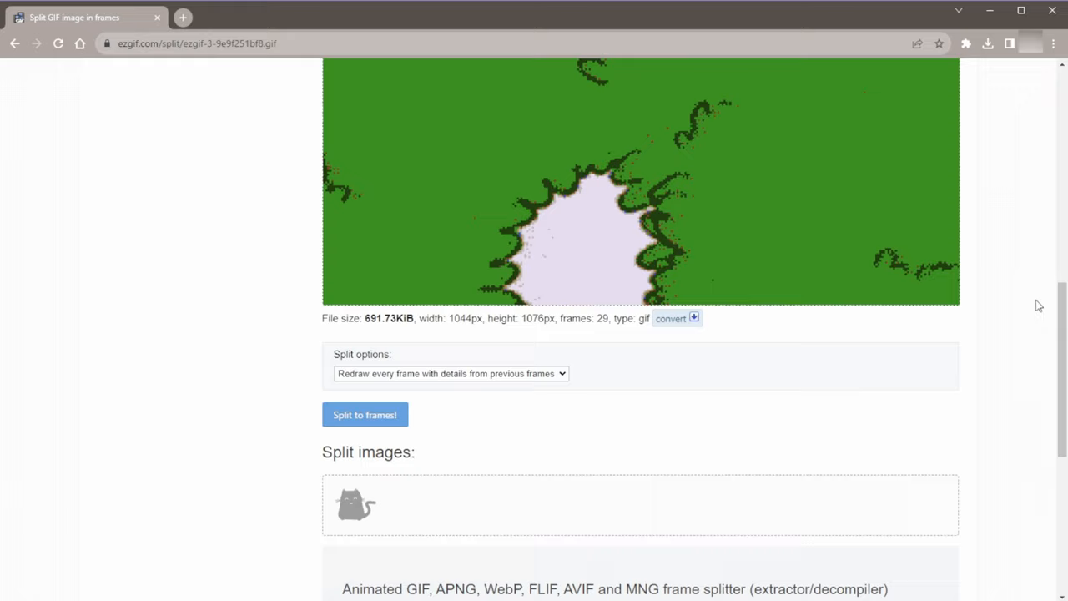
scroll(down, 3)
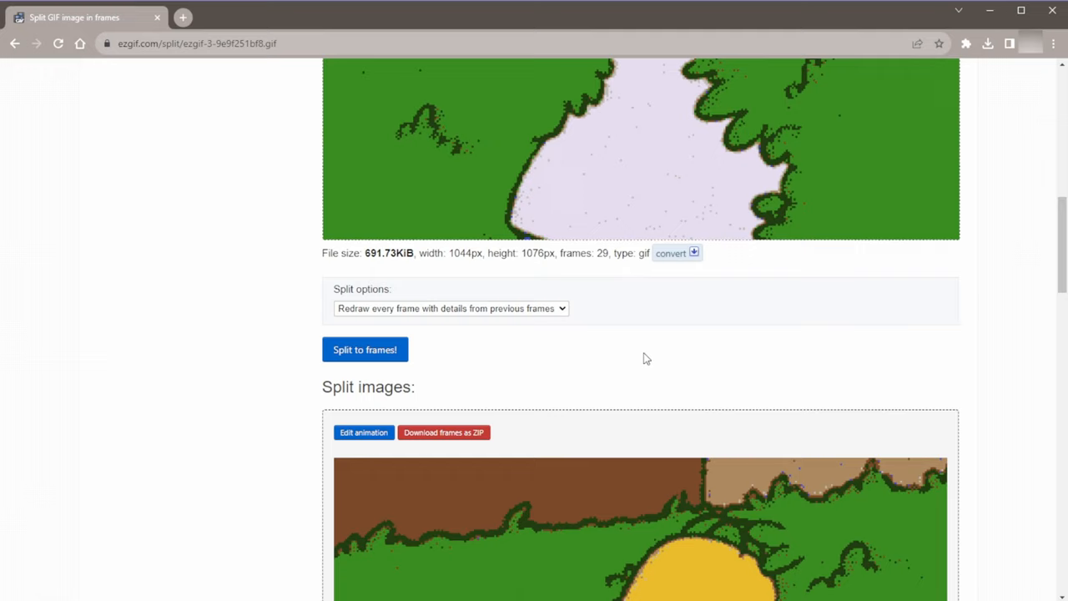
scroll(down, 3)
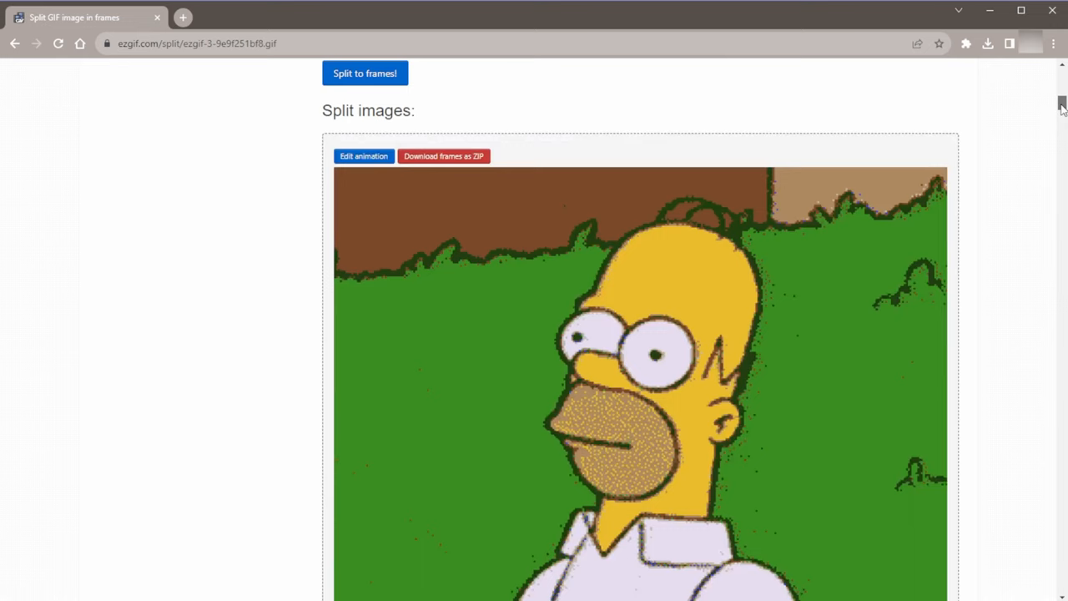
scroll(down, 3)
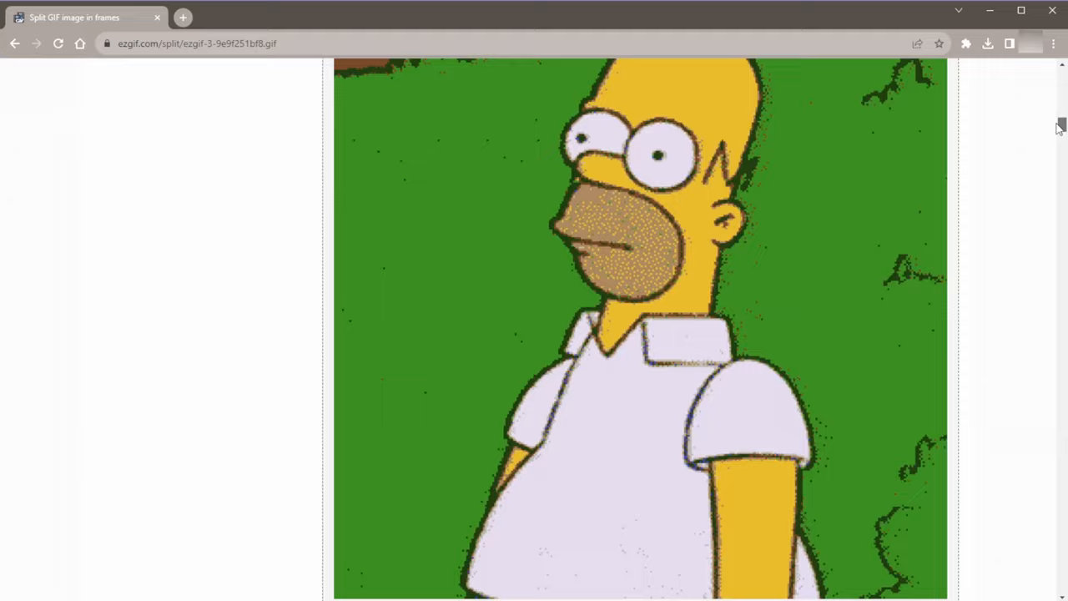
scroll(down, 3)
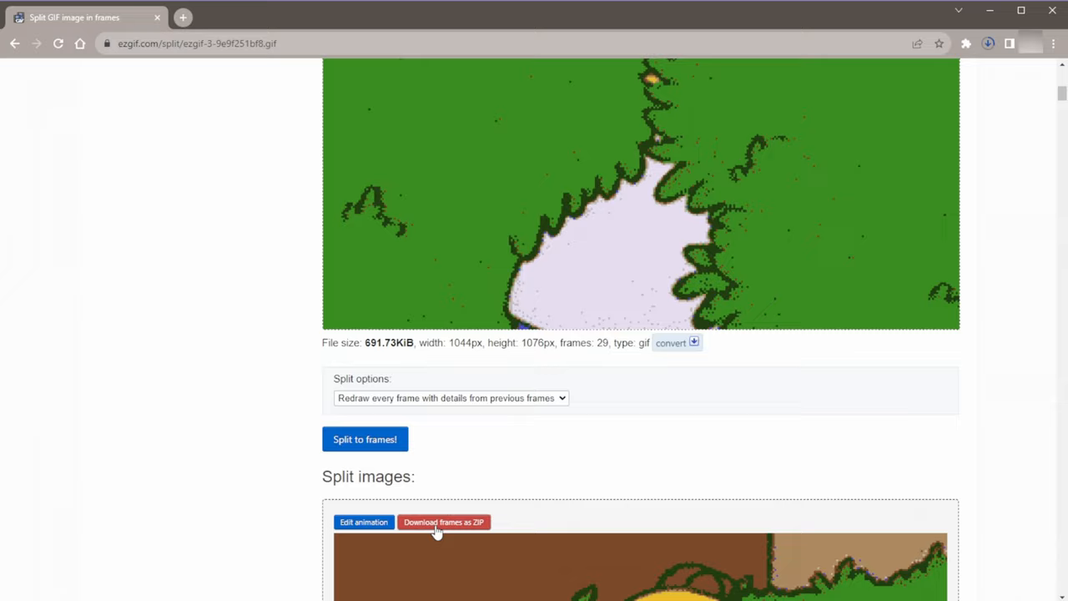
click(443, 521)
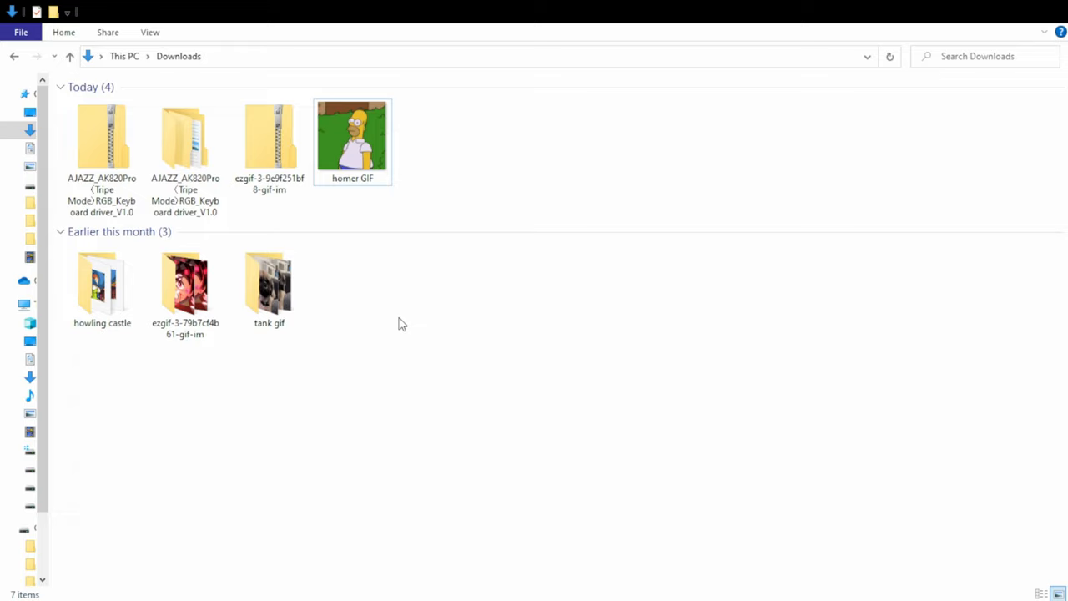
Step: Extract the ezgif frames ZIP and open the folder of frame_00 to frame_28 images
click(269, 137)
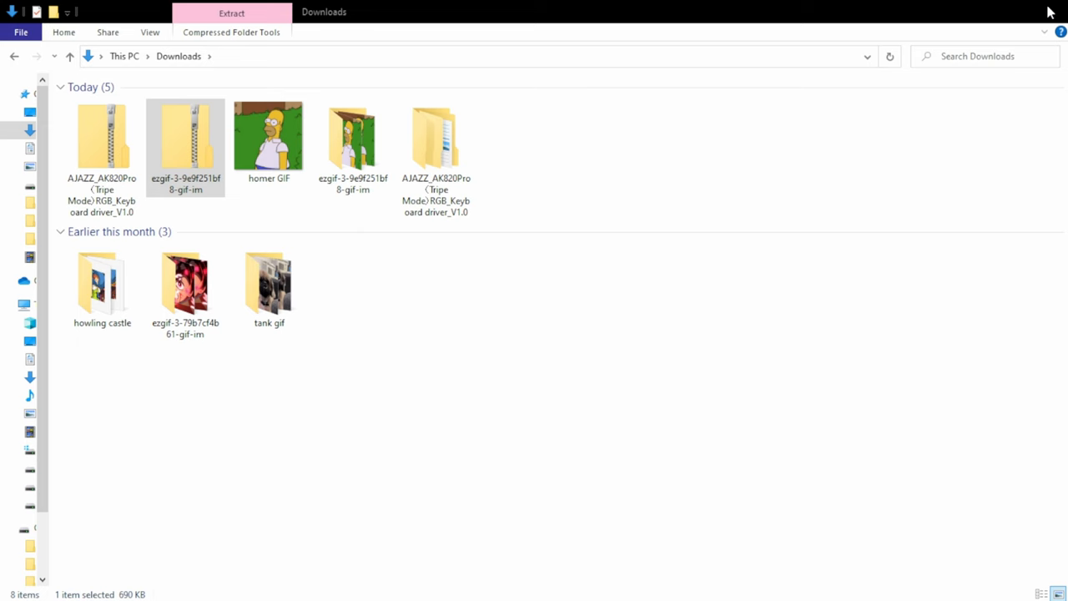
double_click(185, 136)
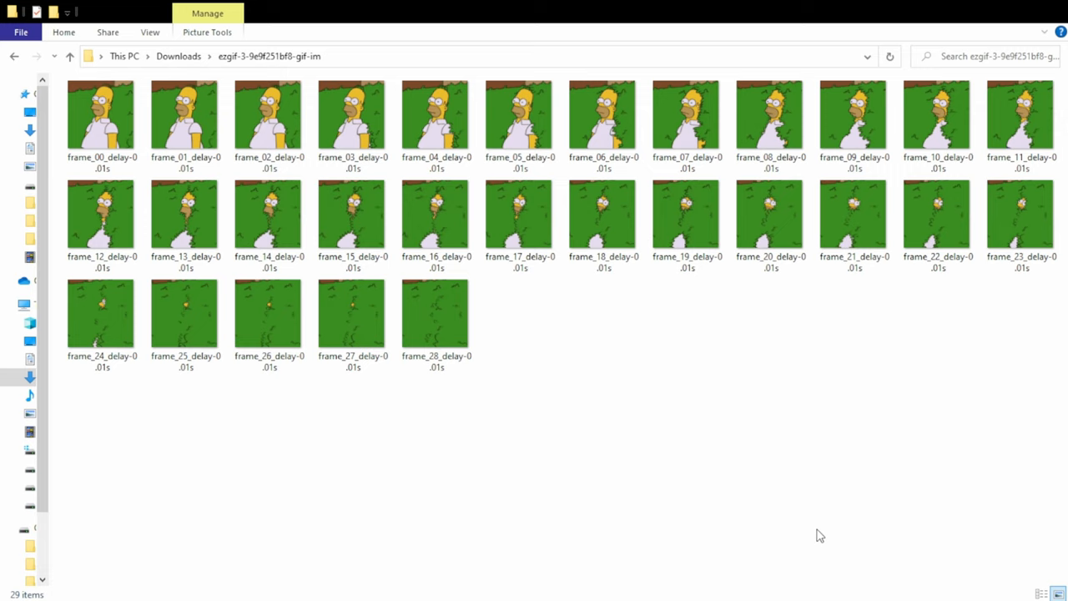
mouse_move(369, 473)
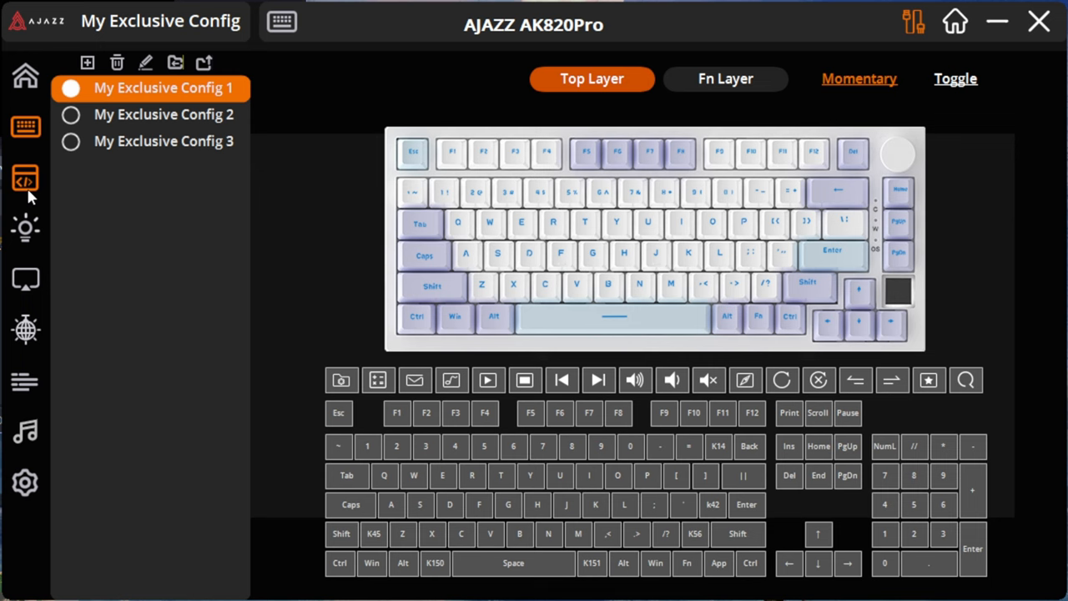
Step: Go through the lighting settings to the TFT Screen animation editor
click(25, 228)
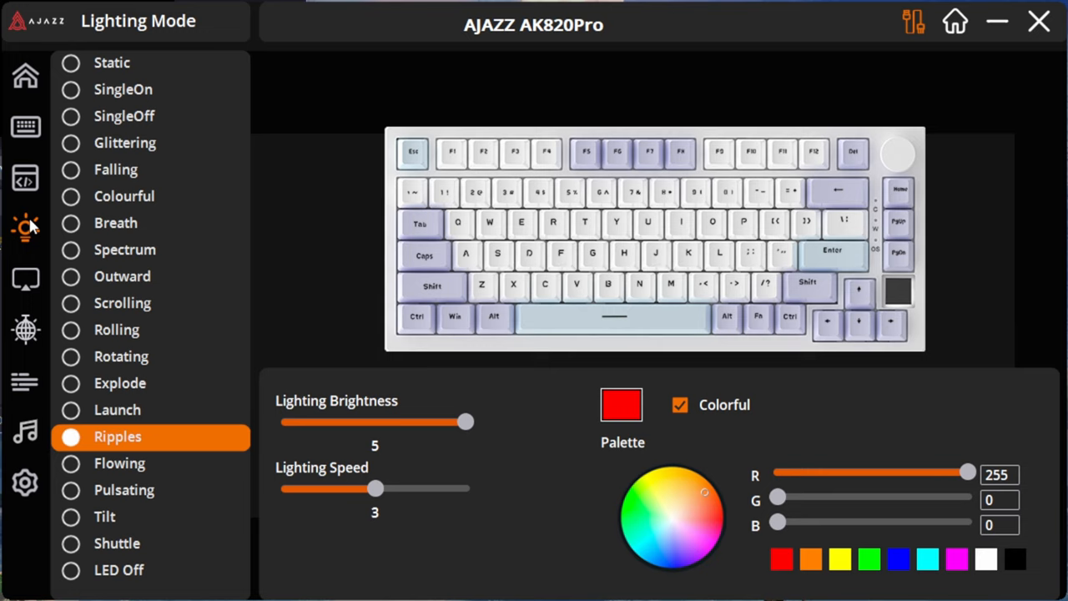
click(25, 278)
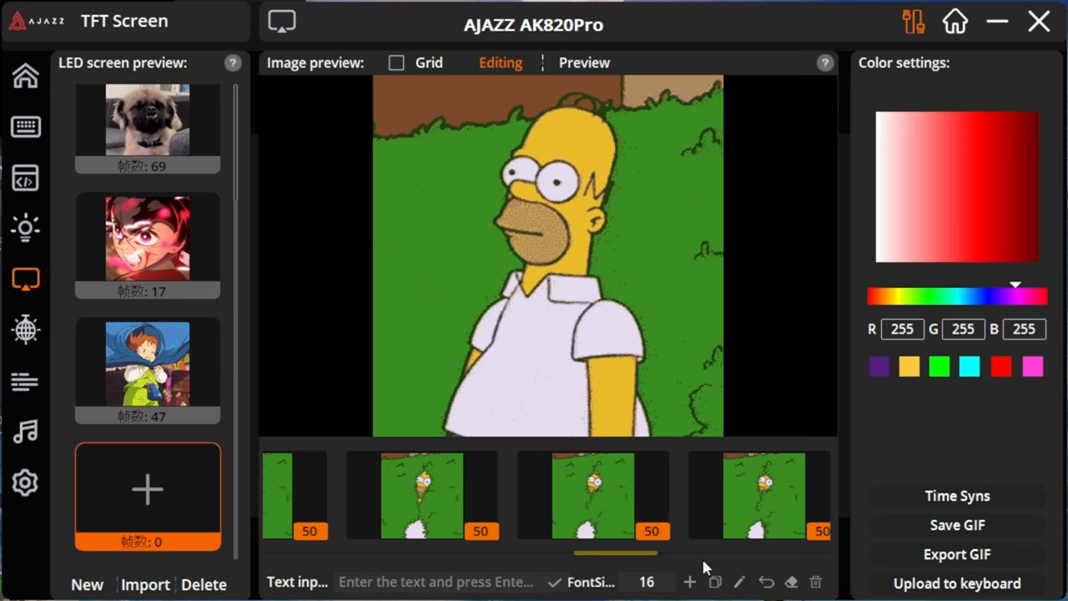
click(584, 63)
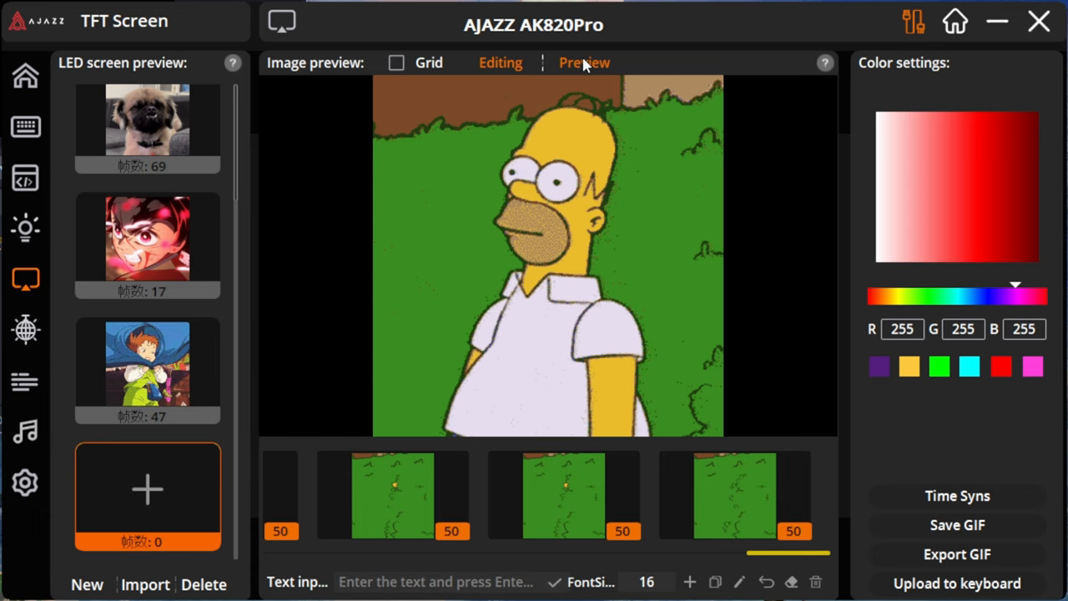
click(500, 63)
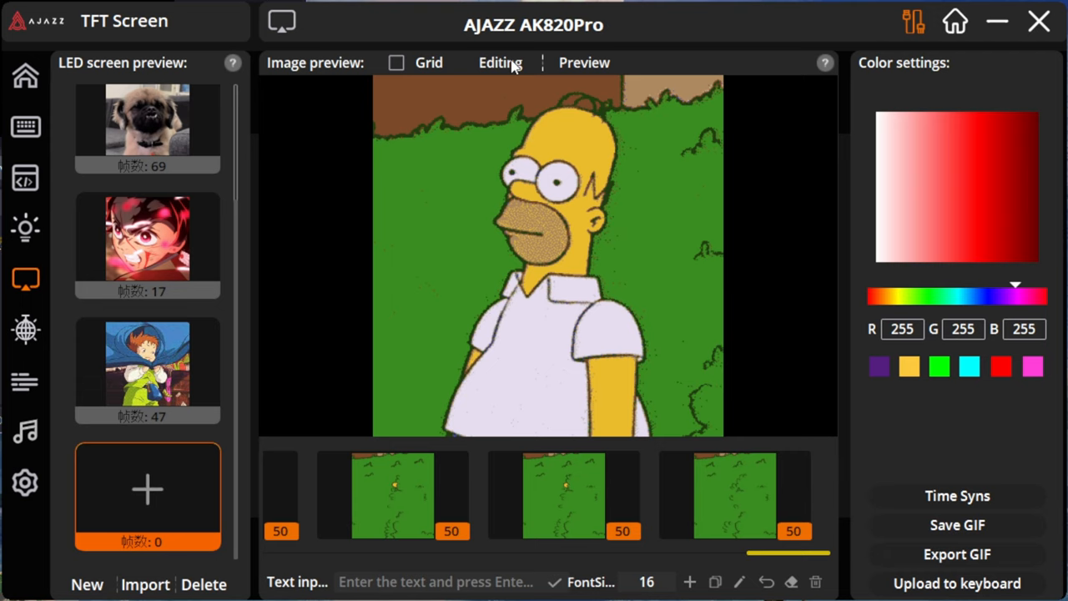
click(500, 63)
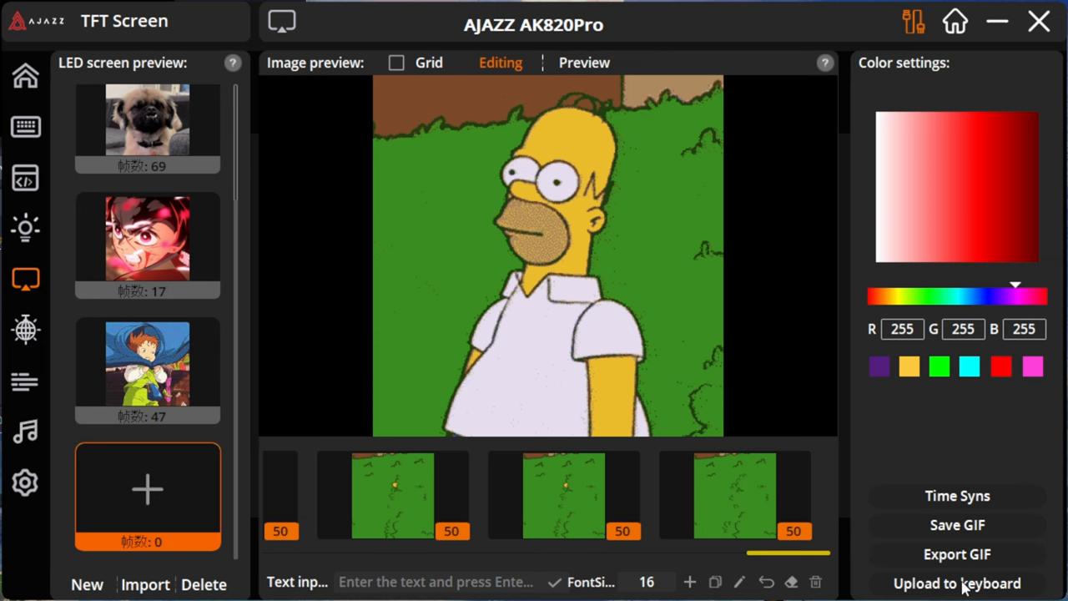